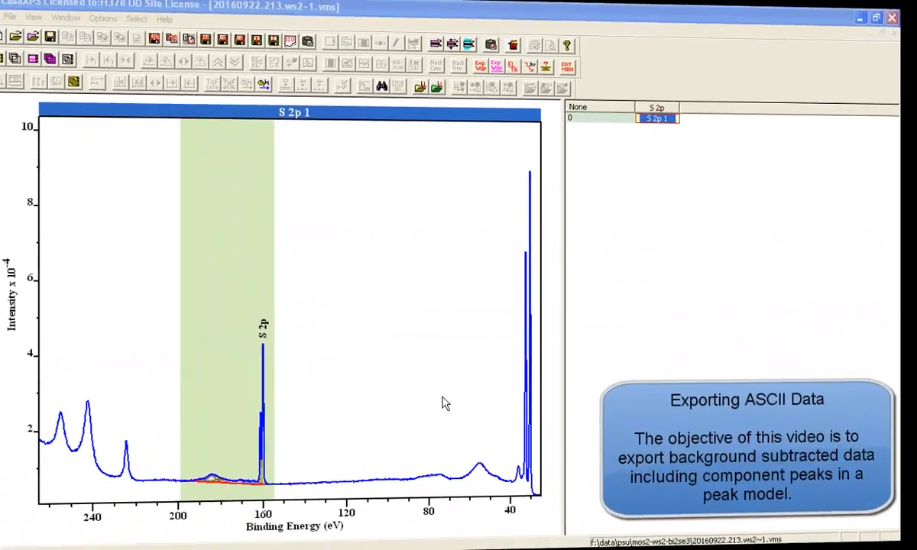
# - Background-subtract the S 2p spectrum and copy only the processed data into a new block
pyautogui.click(397, 65)
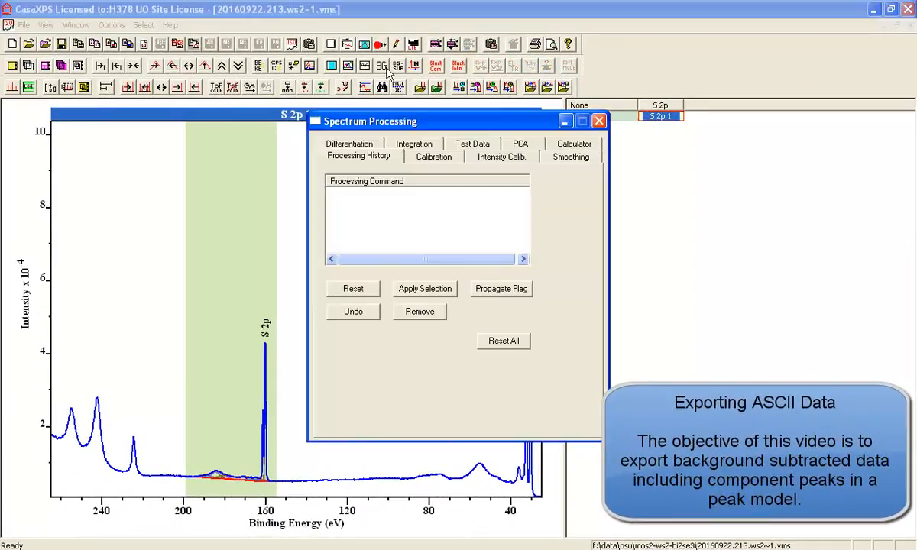
pyautogui.click(472, 144)
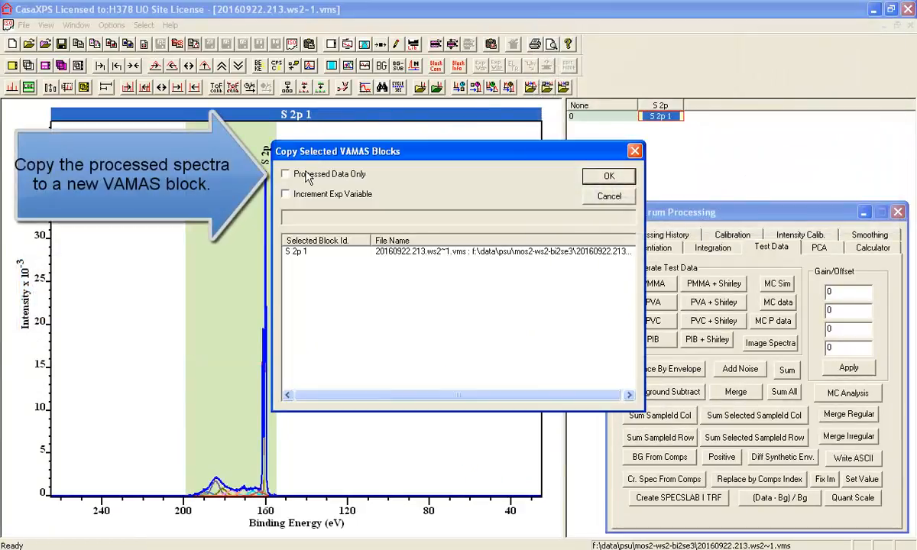
pyautogui.click(608, 176)
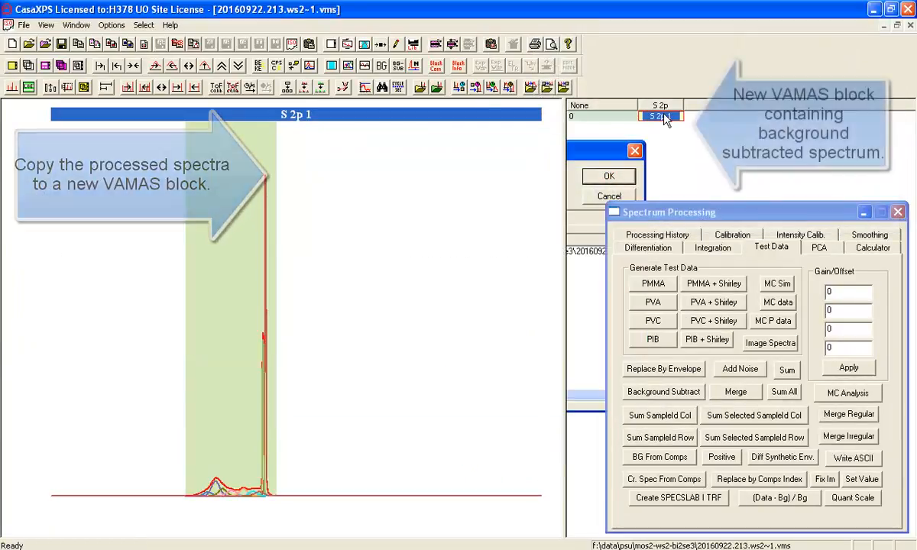
pyautogui.click(608, 176)
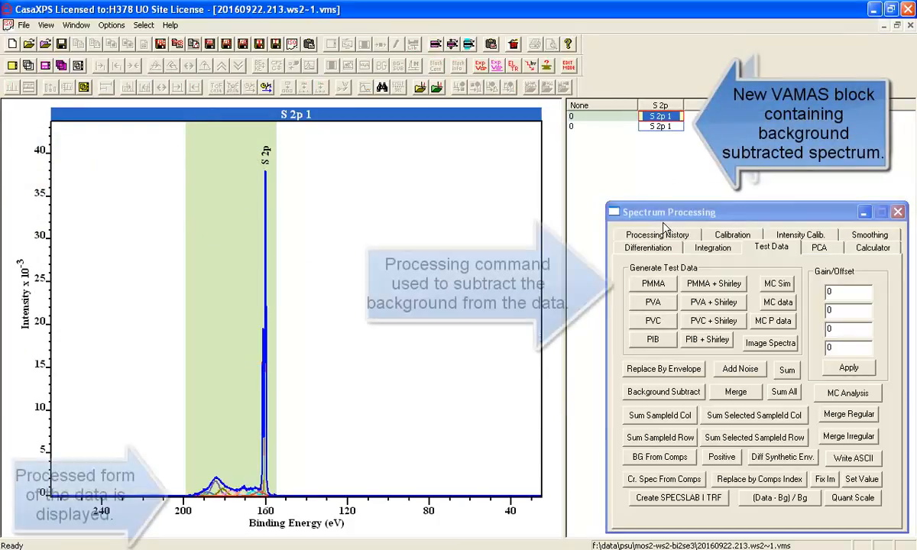
# - Select the background-subtracted block and create a new VAMAS regions file from it
pyautogui.click(656, 235)
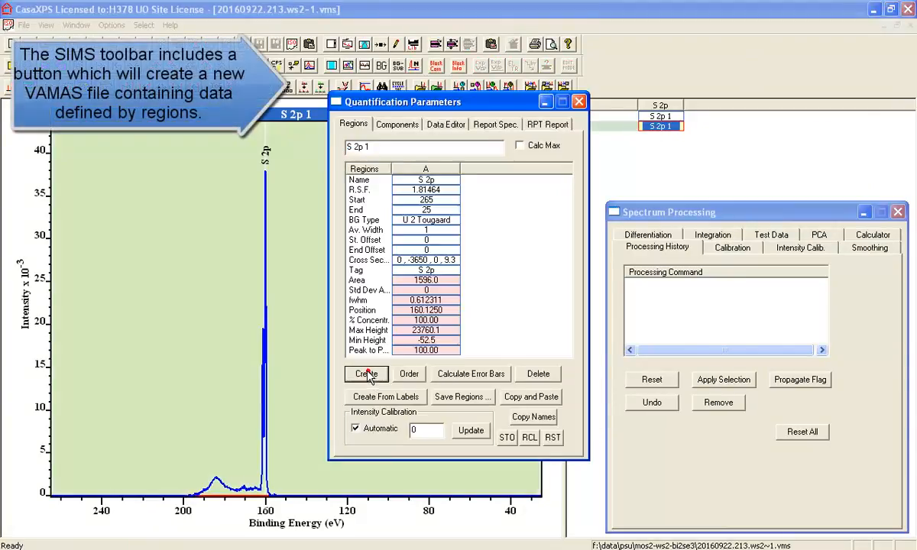
pyautogui.click(365, 373)
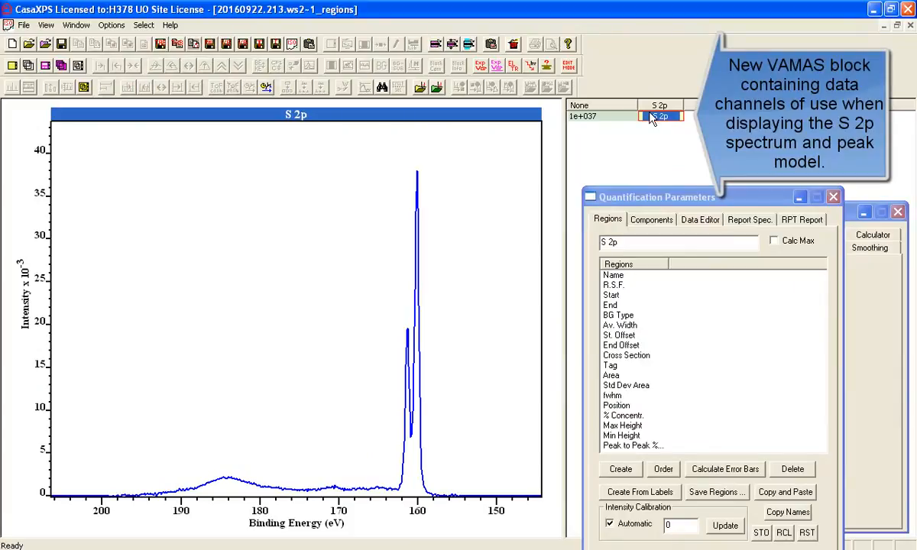
# - Take the peak model from the original .vms file and propagate it to S 2p in _regions
pyautogui.click(76, 24)
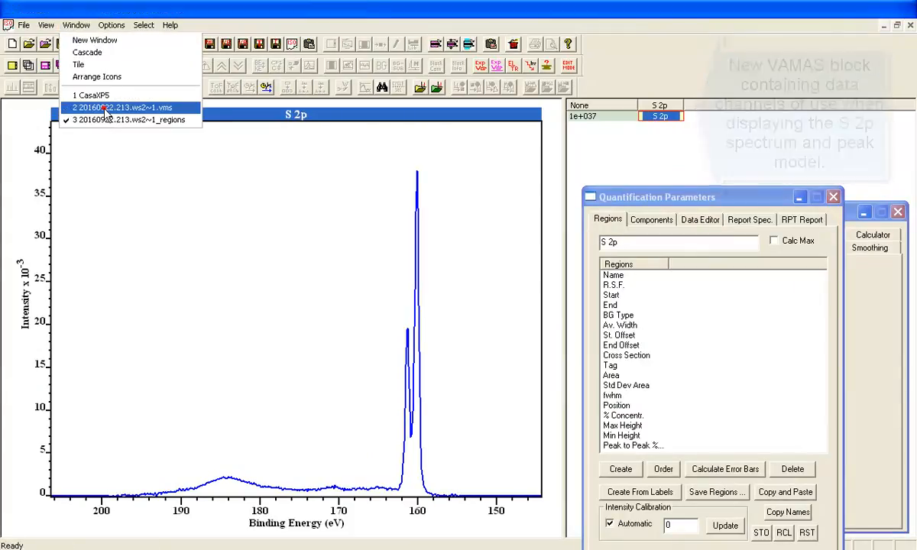
pyautogui.click(122, 107)
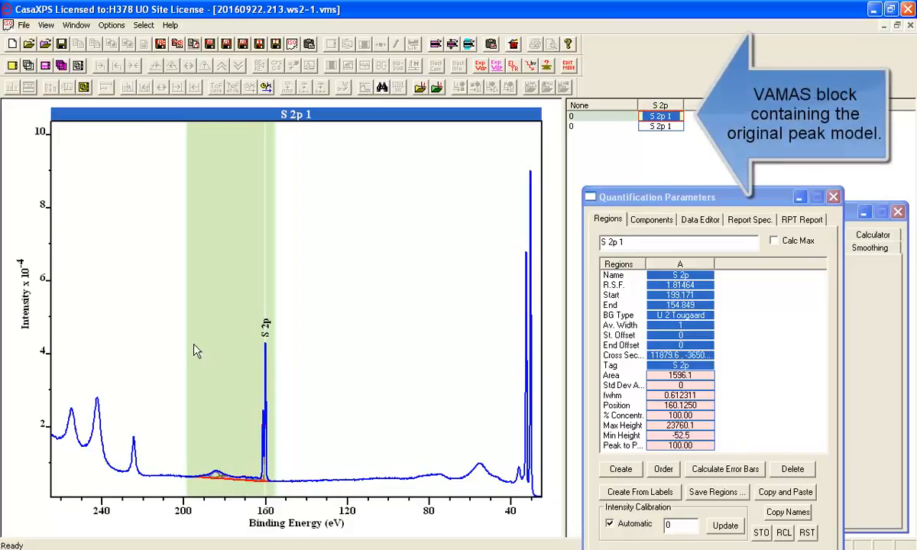
pyautogui.click(76, 24)
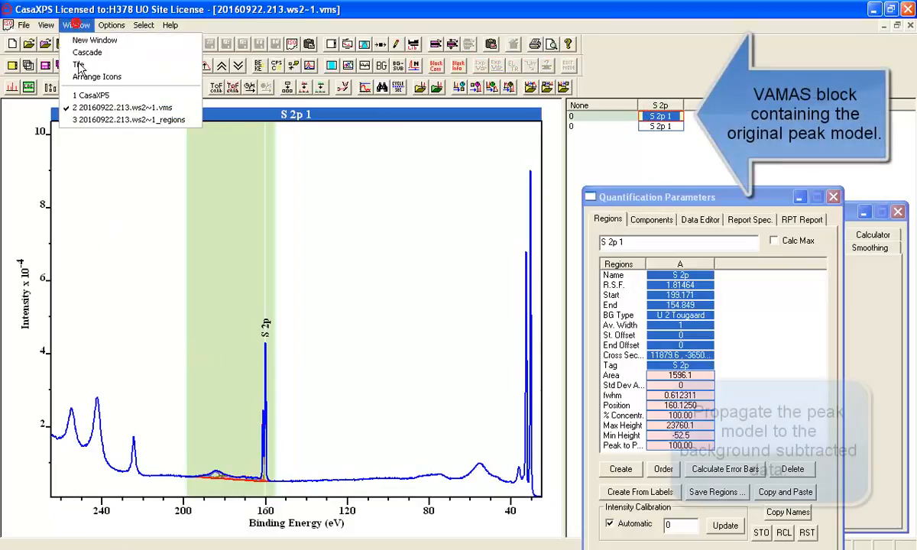
pyautogui.click(127, 119)
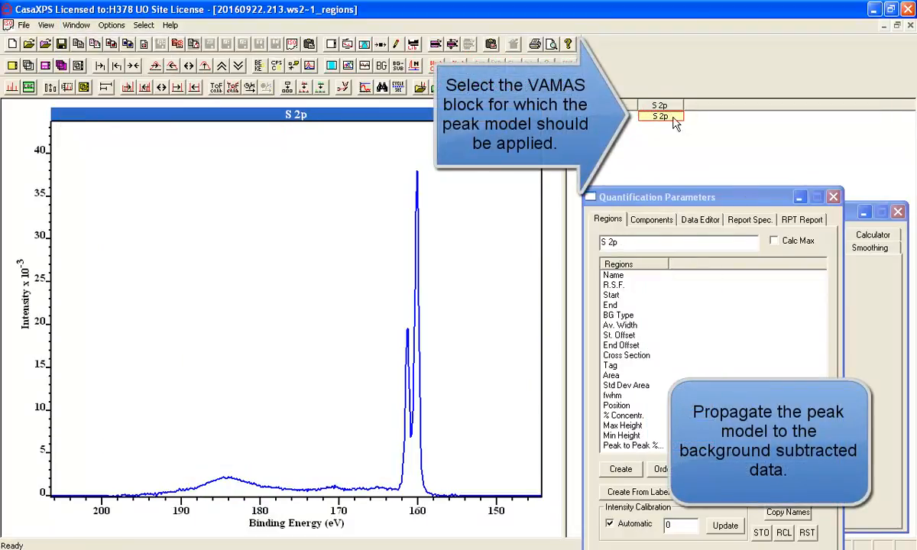
pyautogui.click(660, 115)
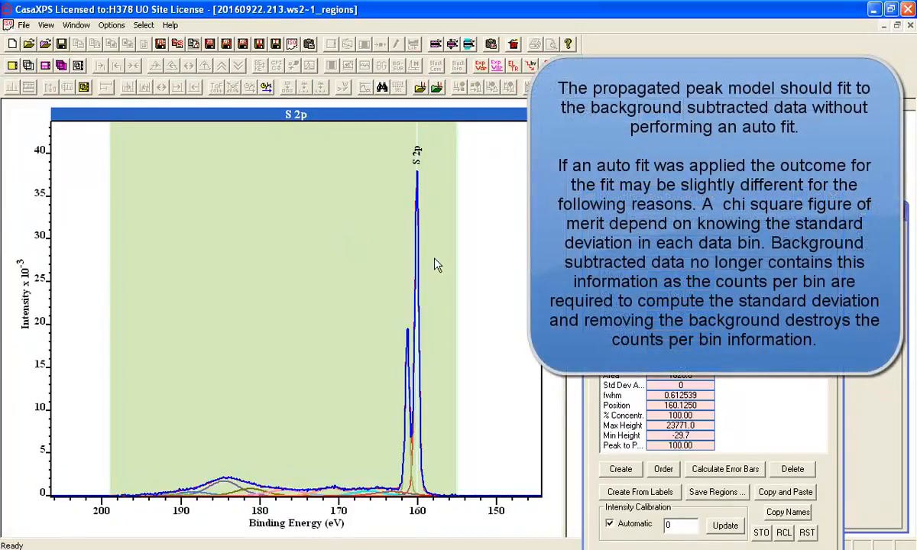
pyautogui.moveTo(153, 67)
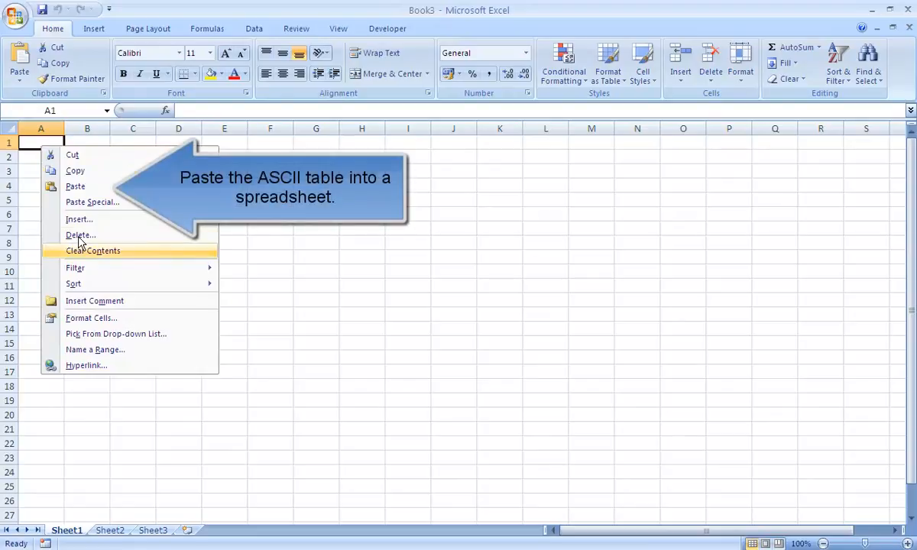
# - Paste the S 2p table at A1 and select B4:E503 for a scatter chart
pyautogui.click(75, 186)
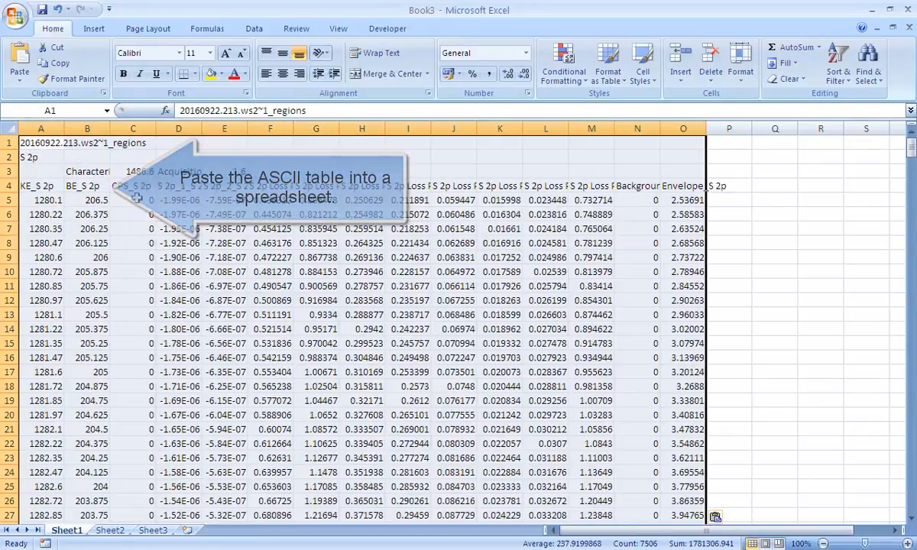
pyautogui.click(820, 185)
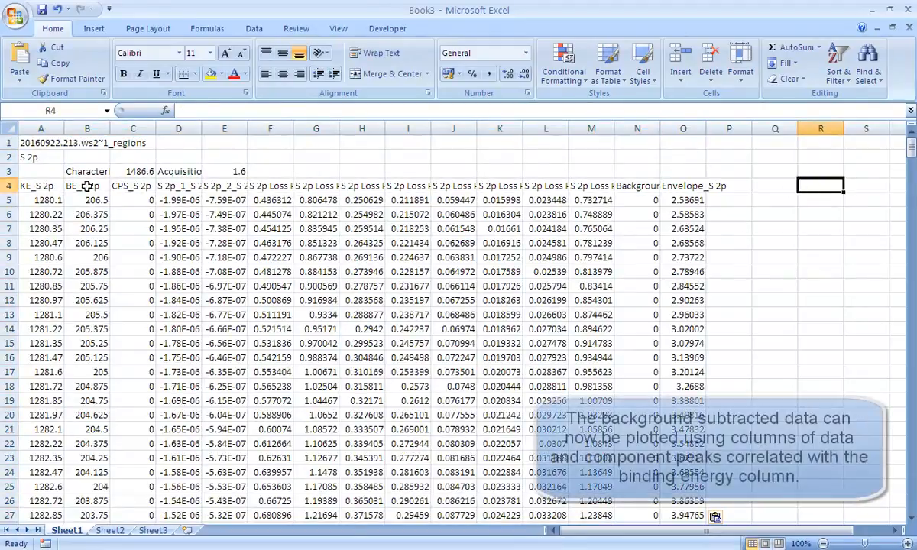
pyautogui.click(88, 185)
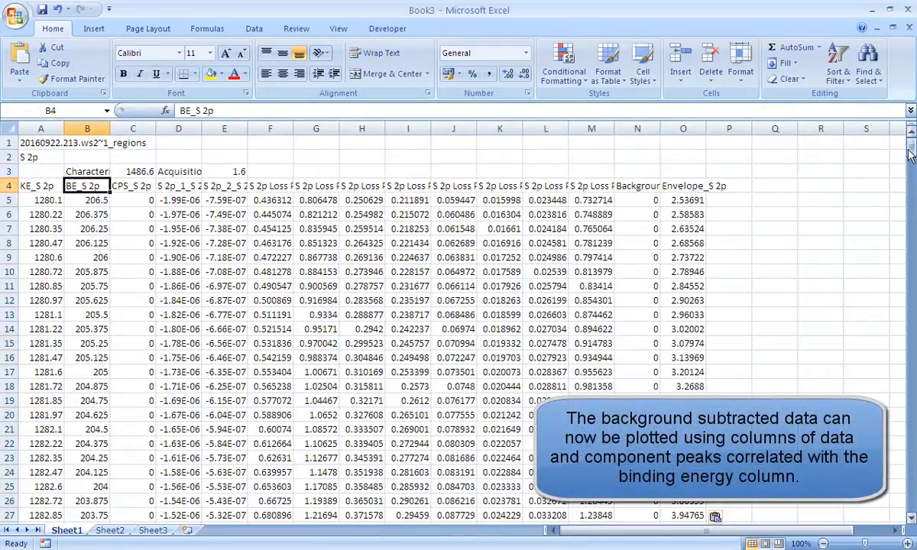
pyautogui.scroll(-3)
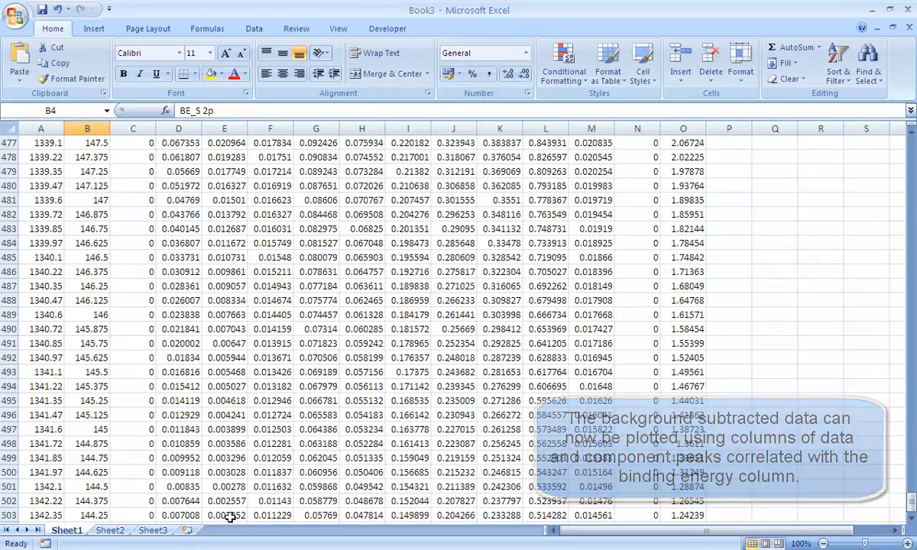
pyautogui.click(93, 28)
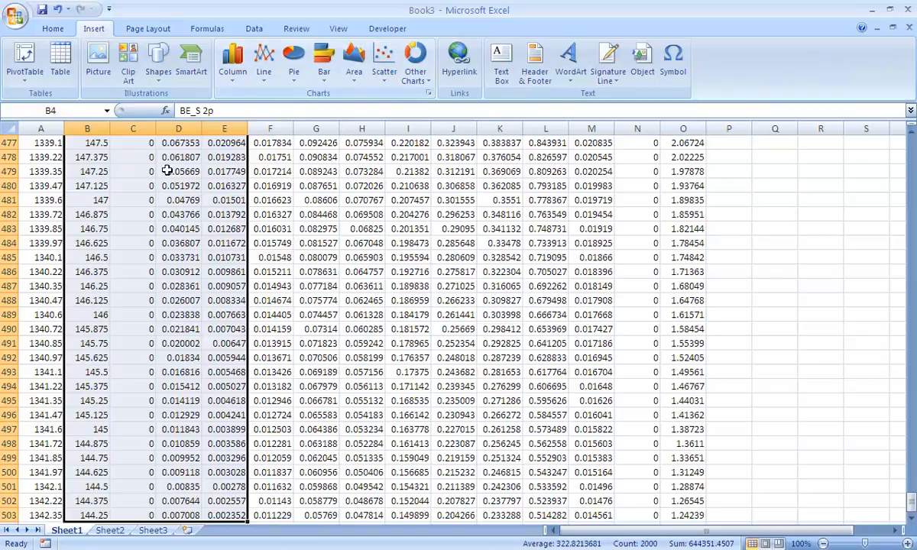
pyautogui.click(384, 61)
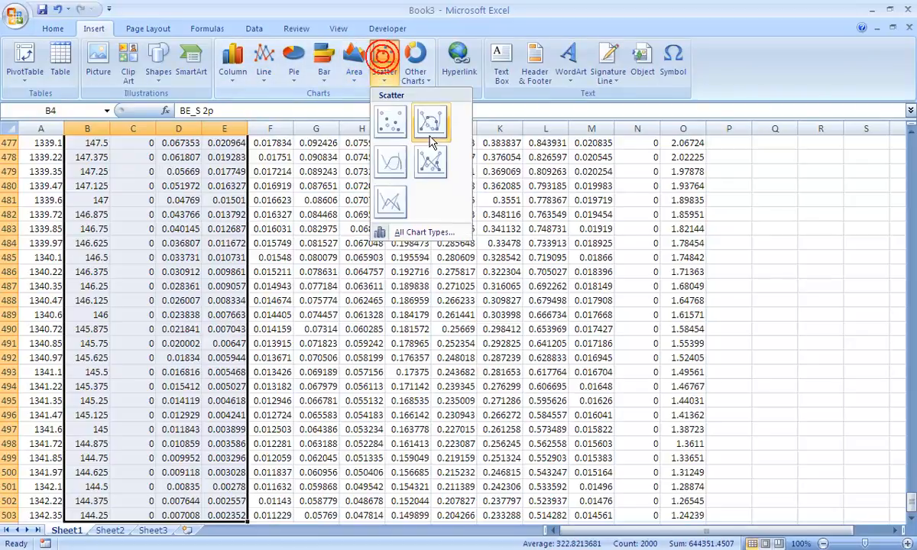